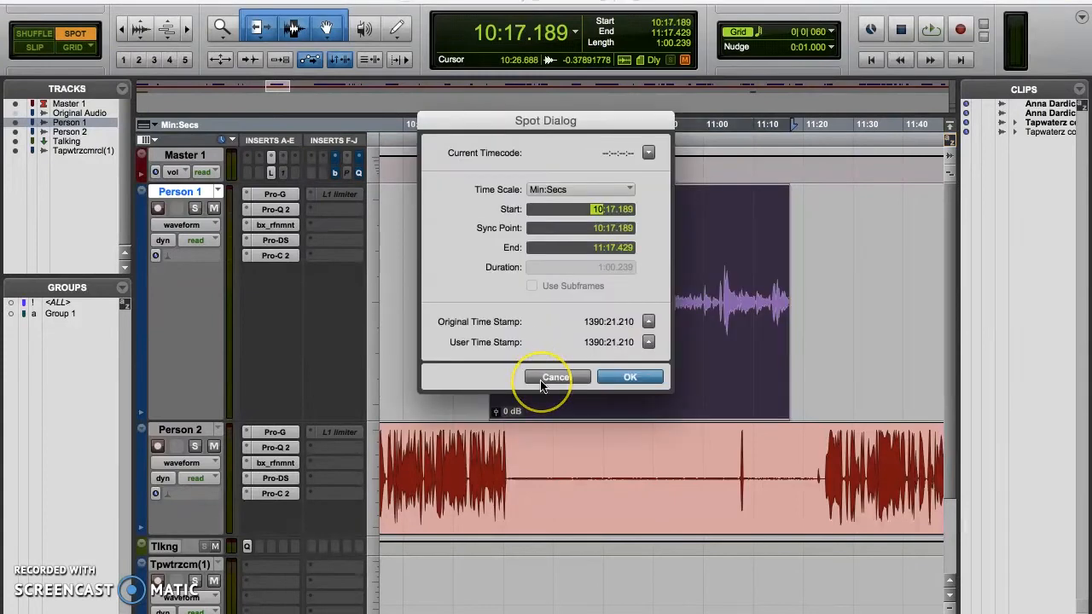
# Cancel the Spot dialog and select the dark Person 1 clip.
pyautogui.click(555, 377)
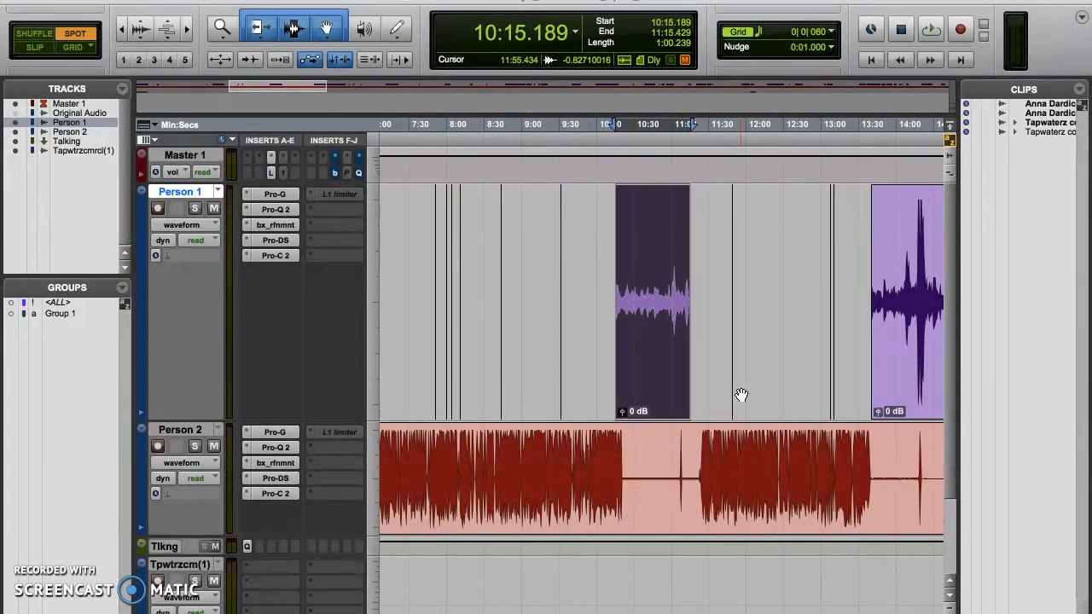
pyautogui.click(34, 33)
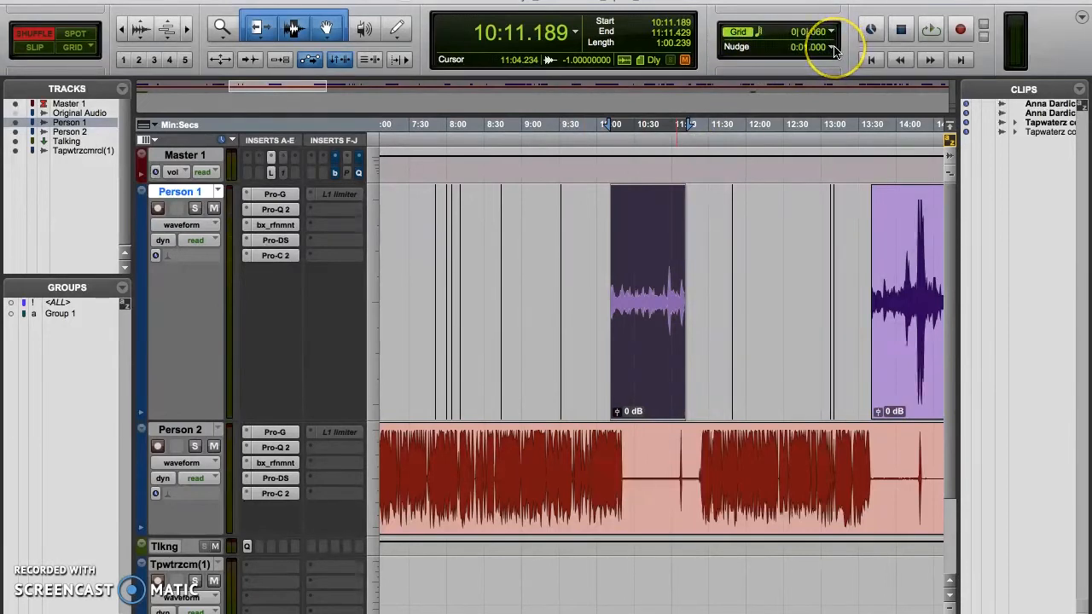
# Switch the nudge unit to Bars|Beats so the amount reads 0|0|060.
pyautogui.click(831, 46)
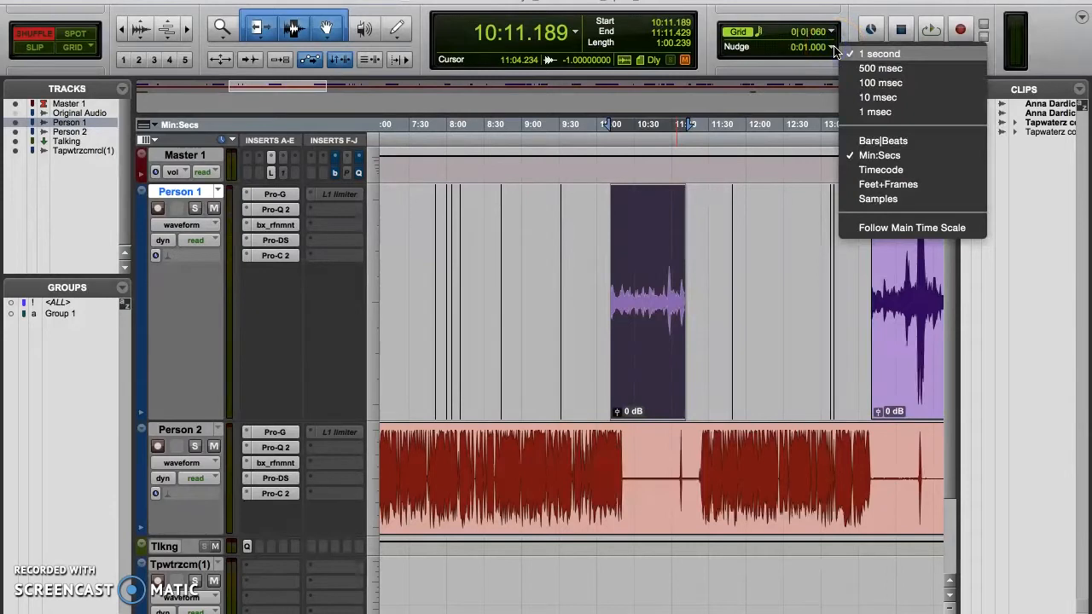
pyautogui.moveTo(877, 198)
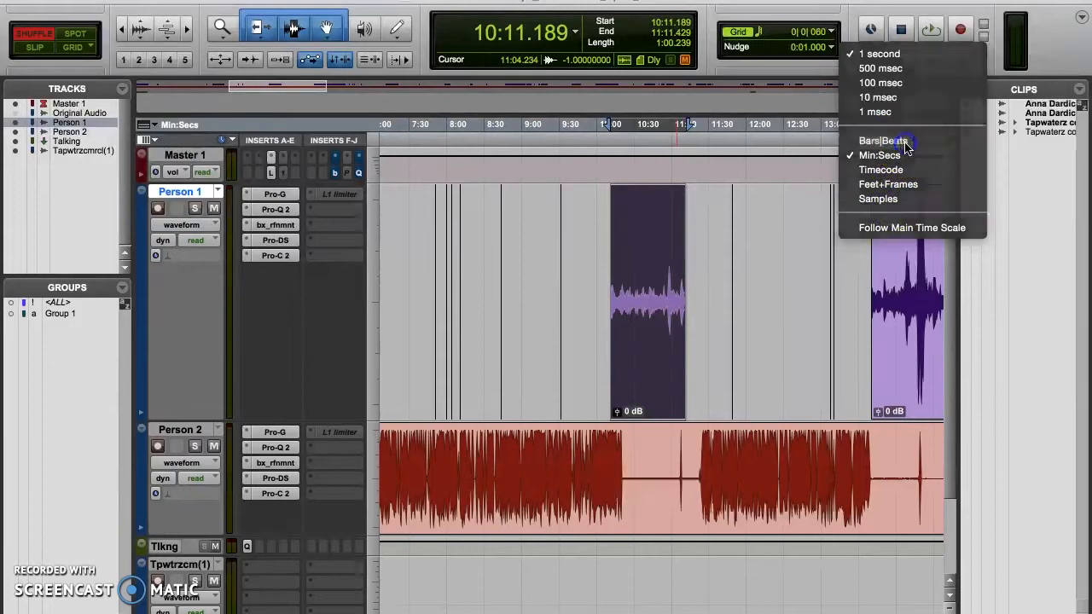
pyautogui.click(878, 154)
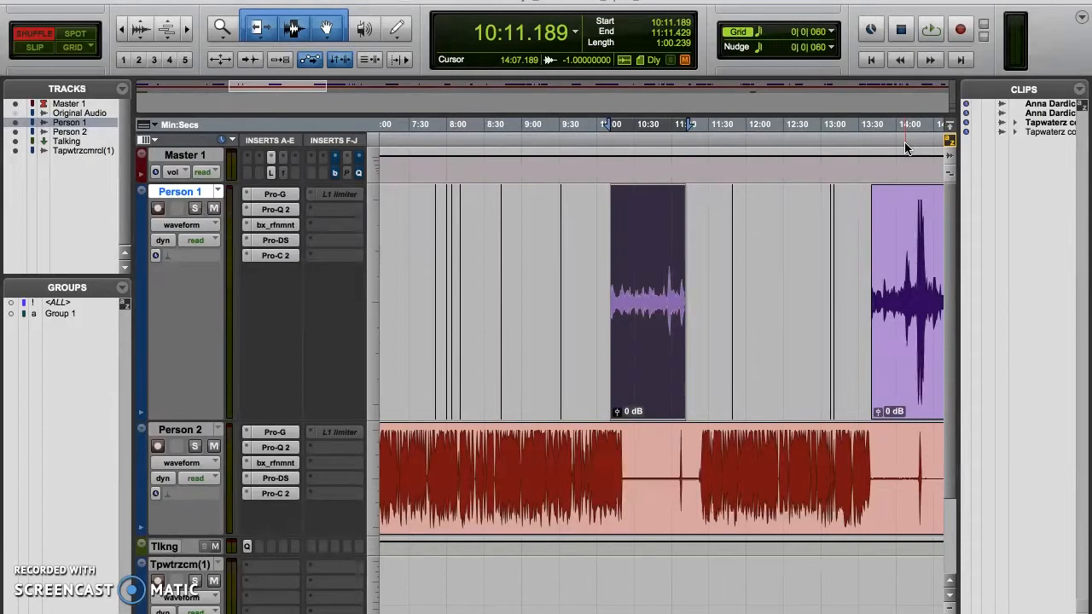
pyautogui.click(830, 47)
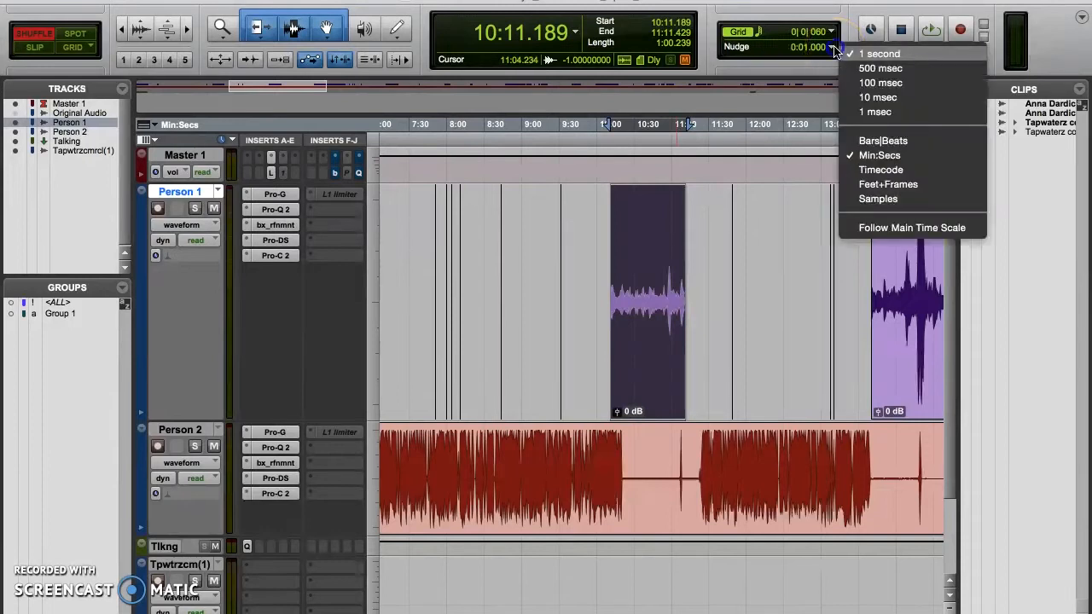
pyautogui.moveTo(886, 184)
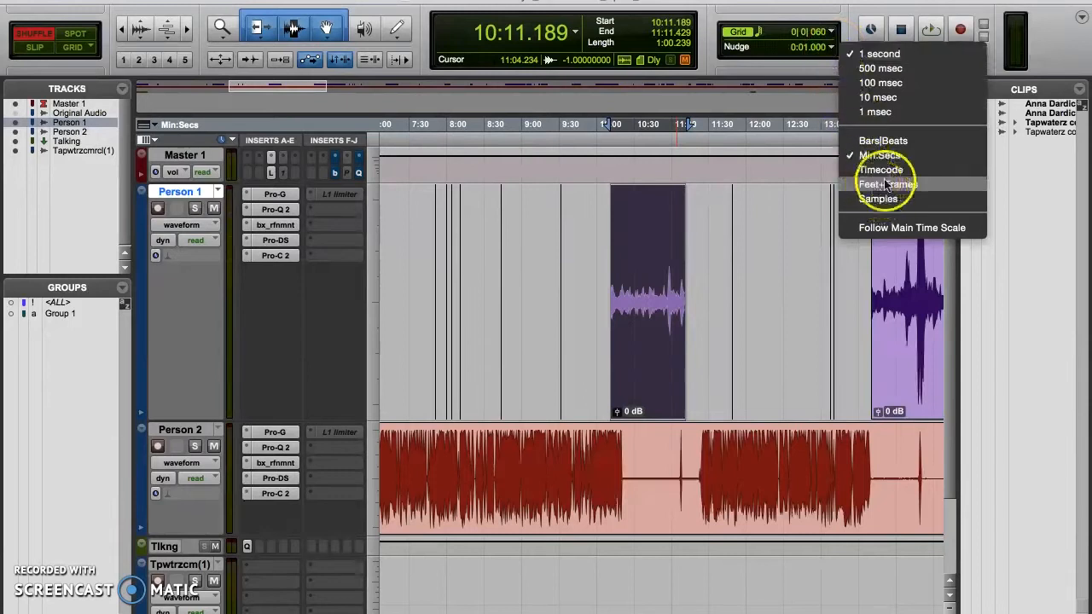
pyautogui.moveTo(878, 199)
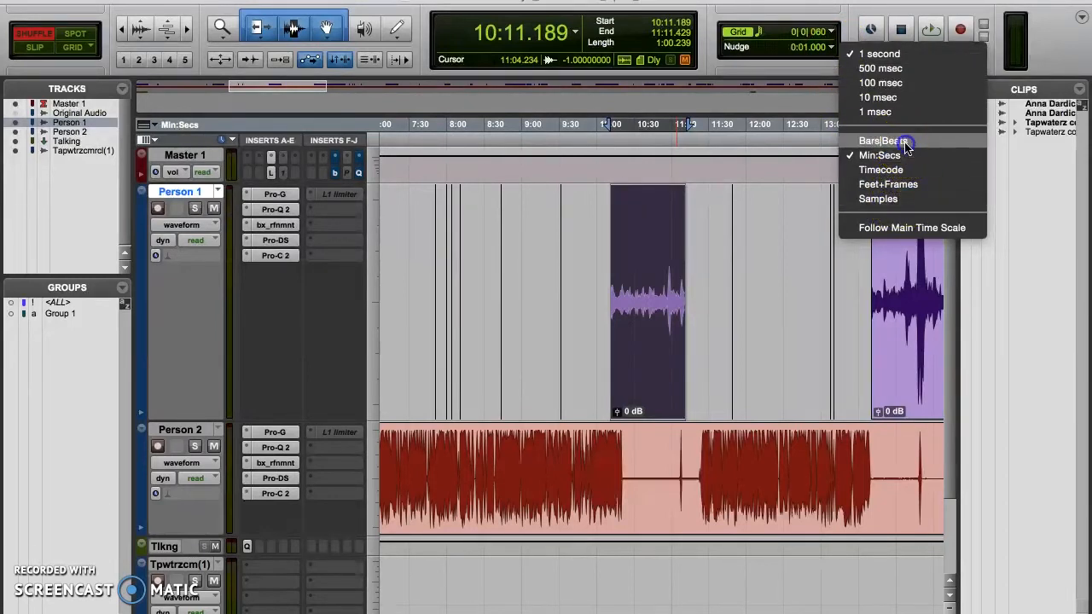
pyautogui.click(881, 141)
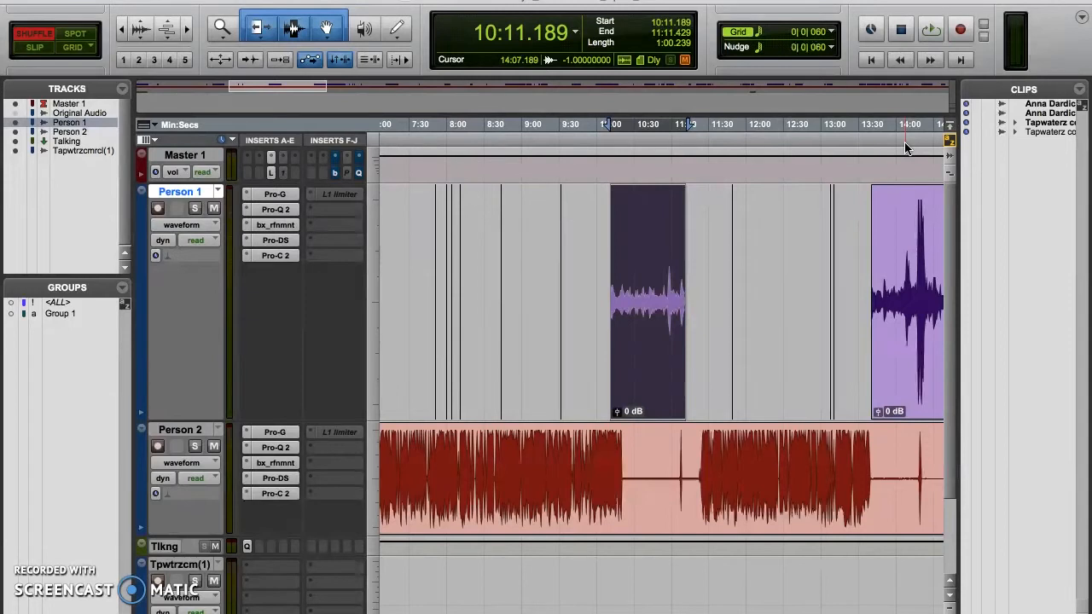
pyautogui.click(830, 47)
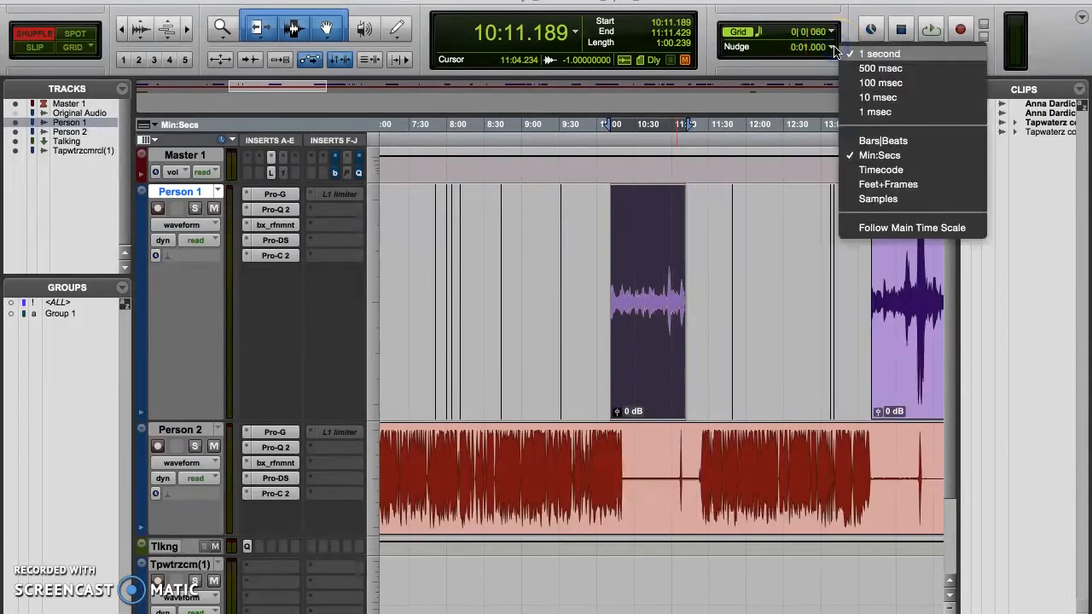
pyautogui.moveTo(884, 141)
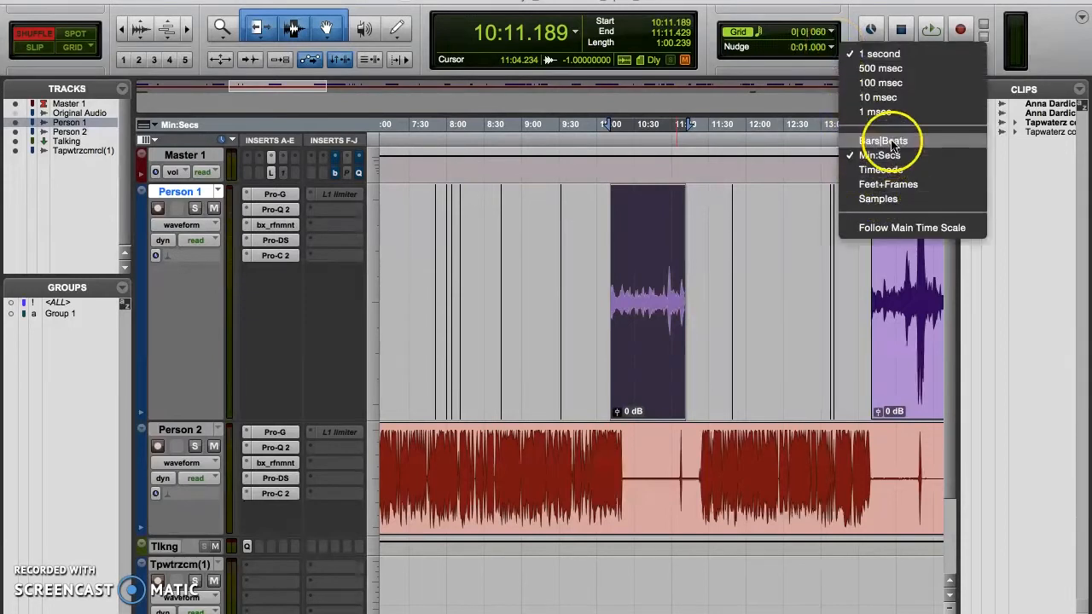
pyautogui.moveTo(881, 170)
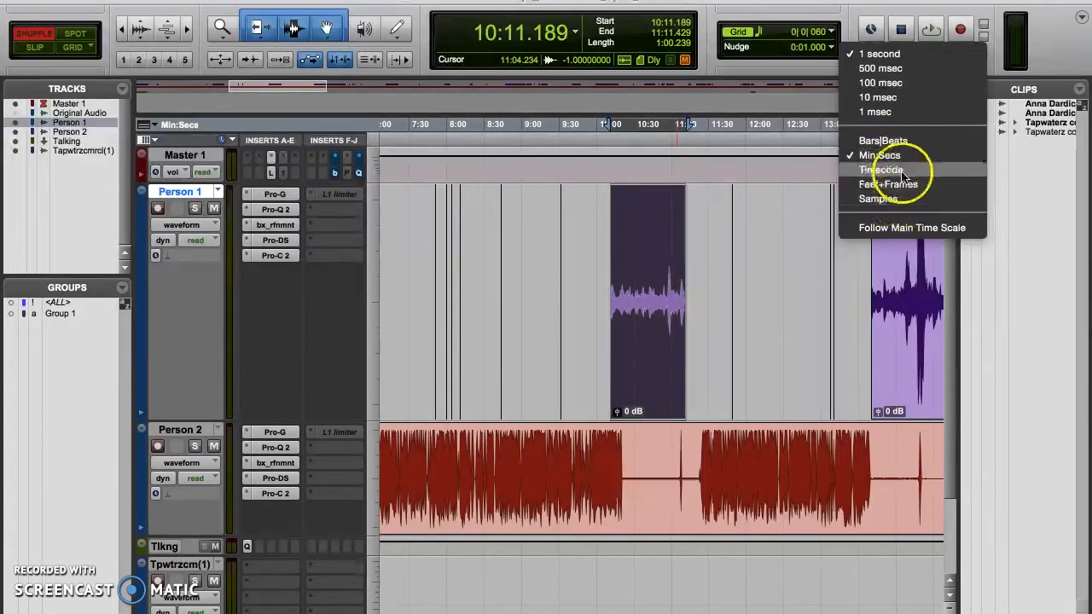
pyautogui.moveTo(882, 141)
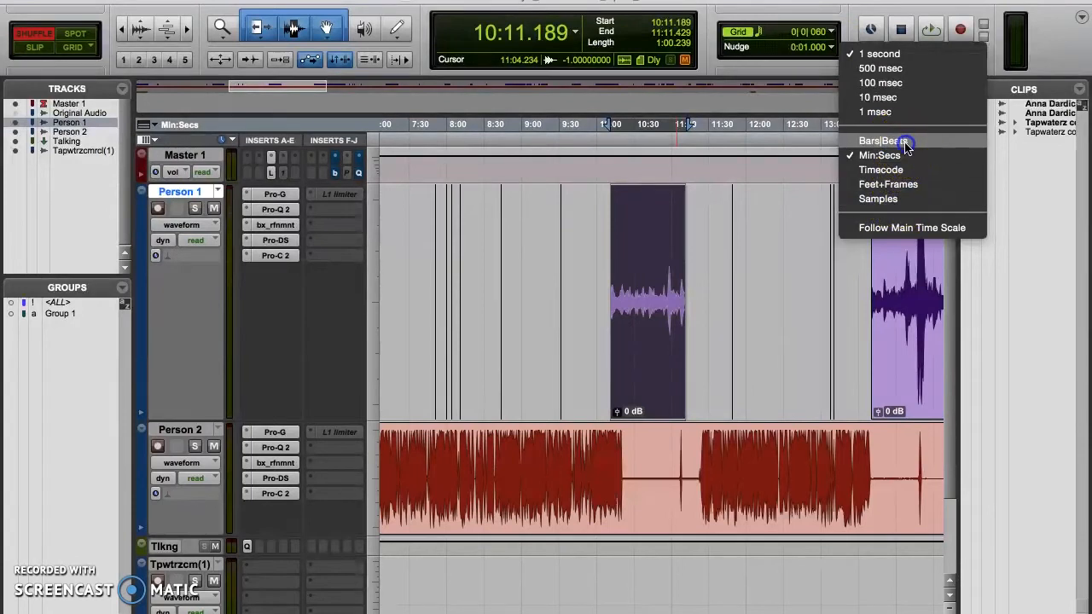
pyautogui.click(880, 141)
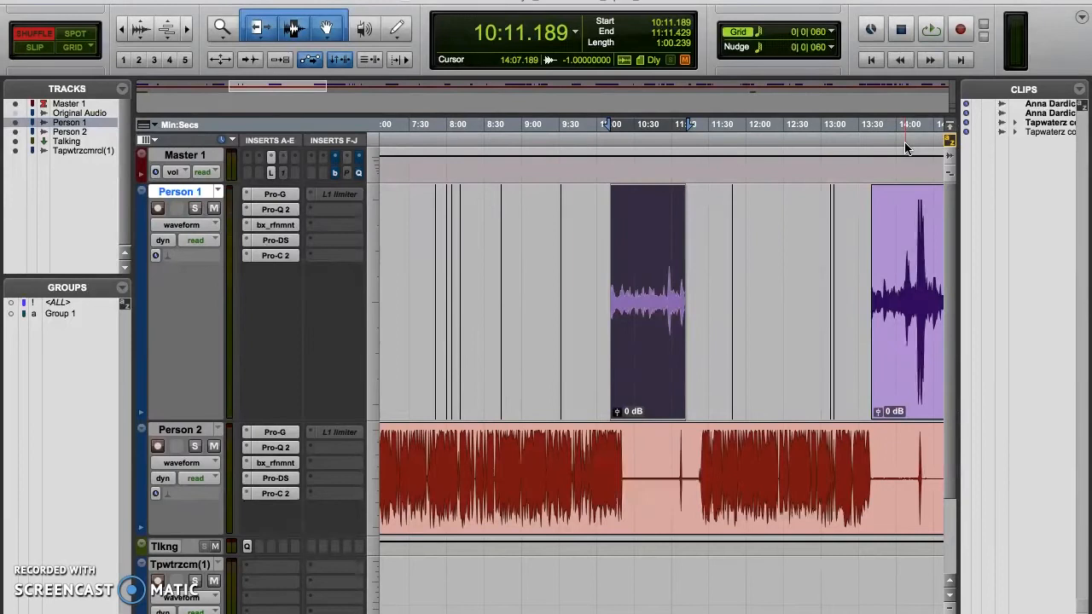
pyautogui.moveTo(717, 90)
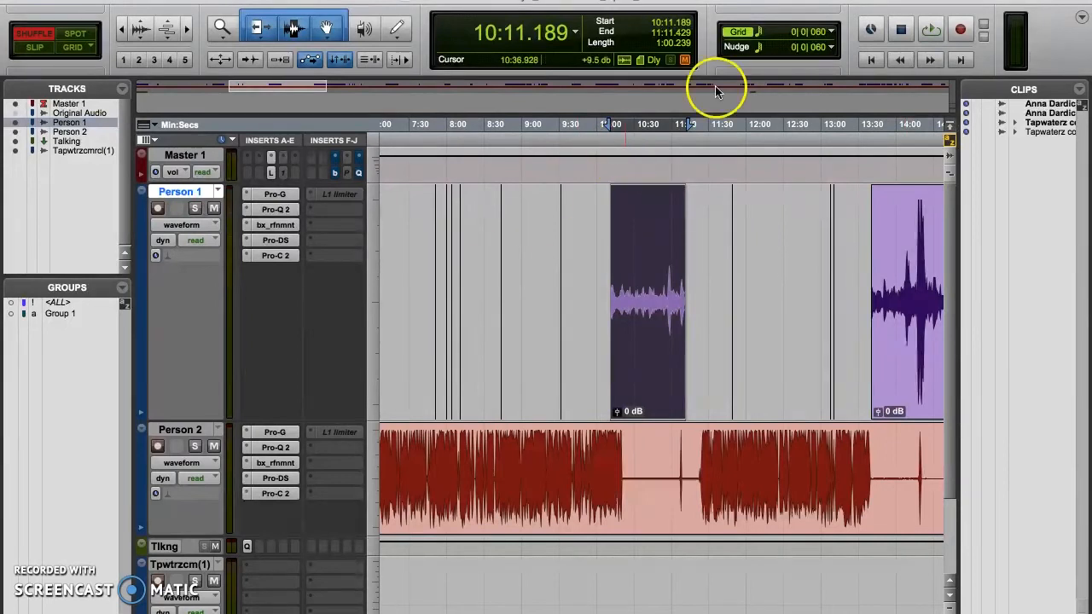
# Open the Nudge popup to adjust the nudge value, now reading 0|2|000.
pyautogui.click(830, 32)
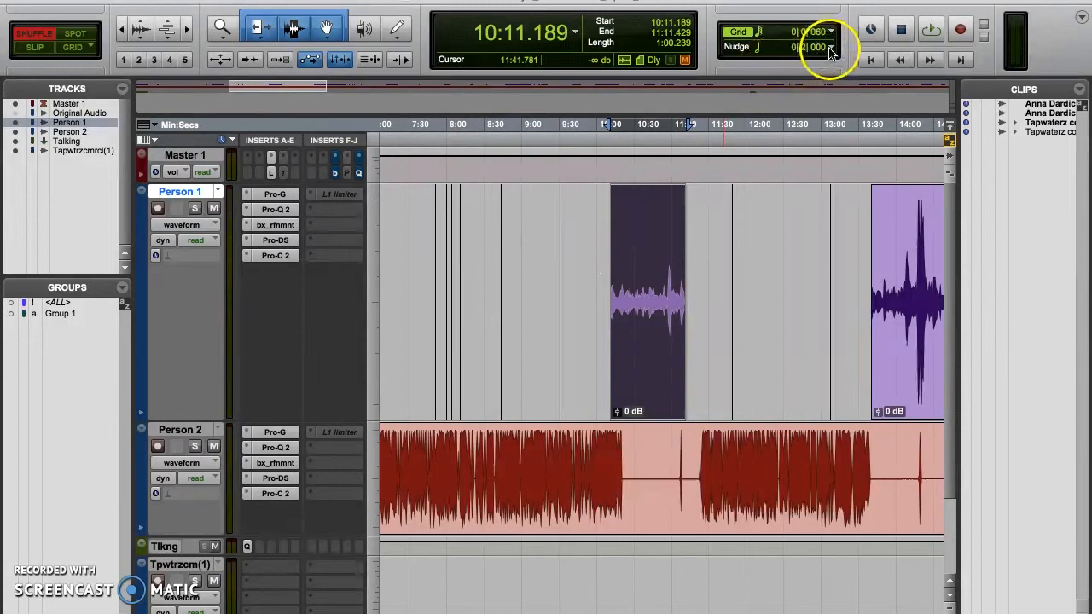
pyautogui.click(830, 31)
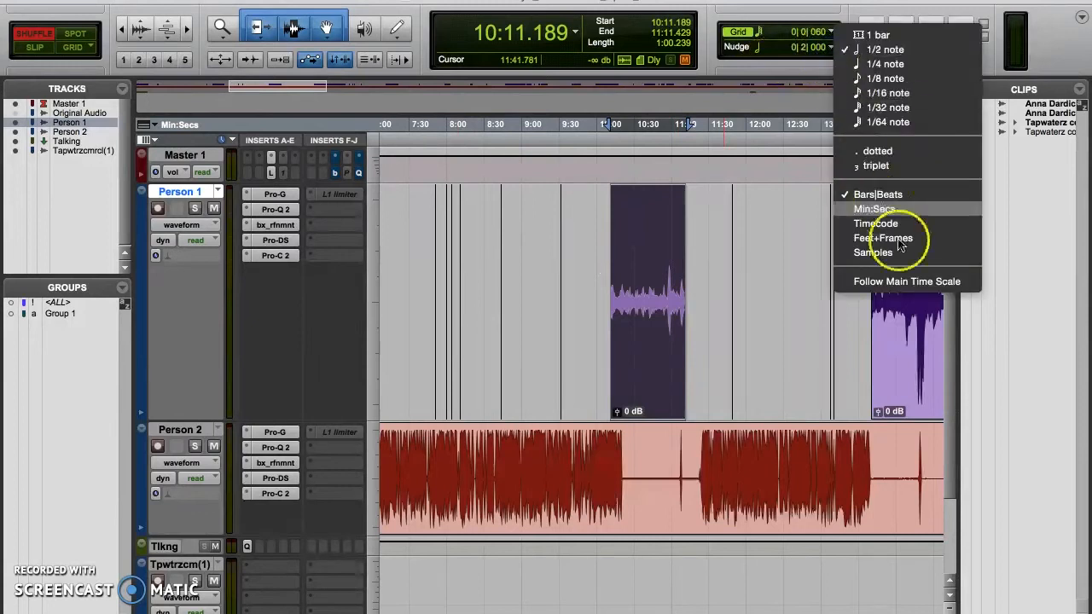
pyautogui.moveTo(968, 287)
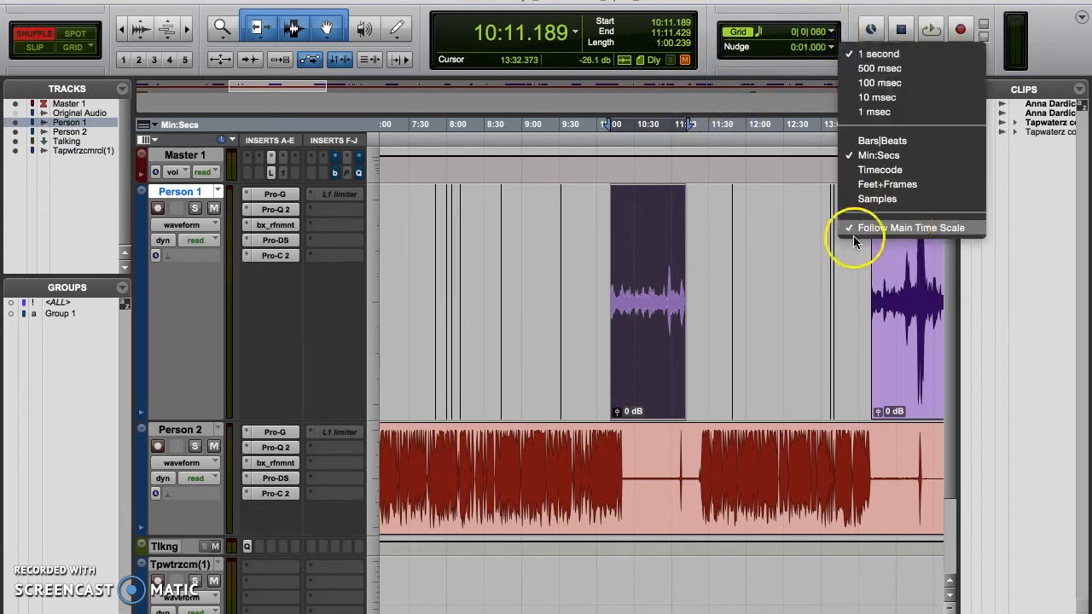
pyautogui.moveTo(967, 228)
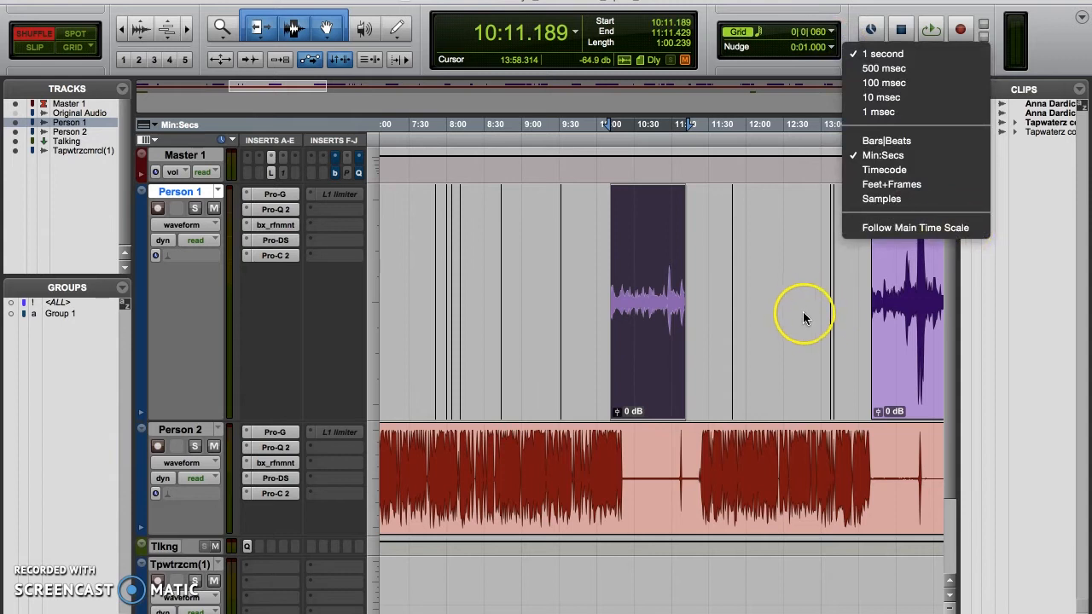
# Change the nudge unit to Min:Secs.
pyautogui.click(831, 47)
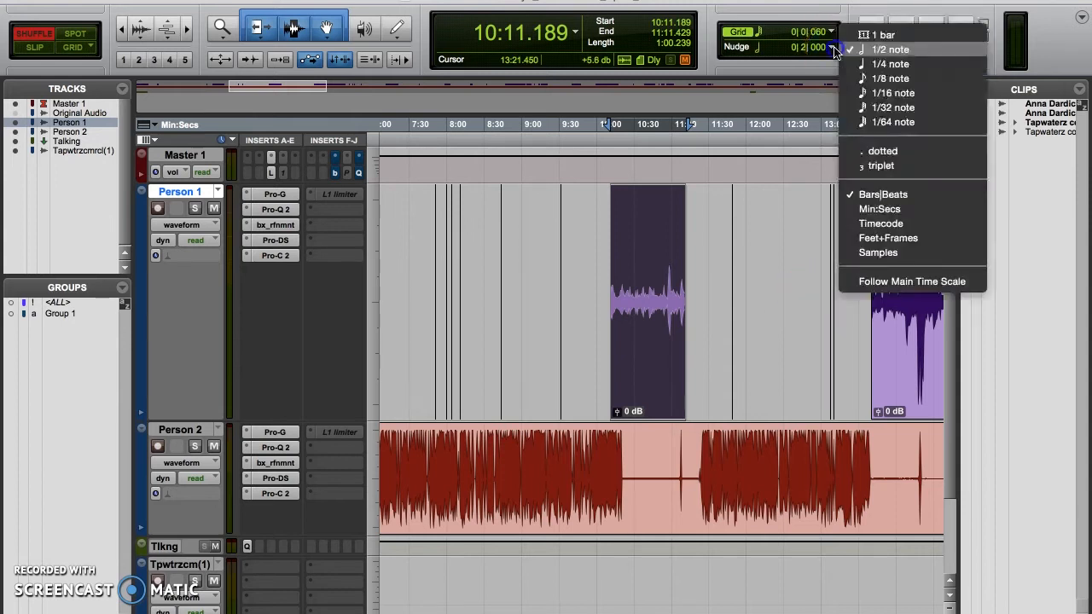
pyautogui.moveTo(880, 209)
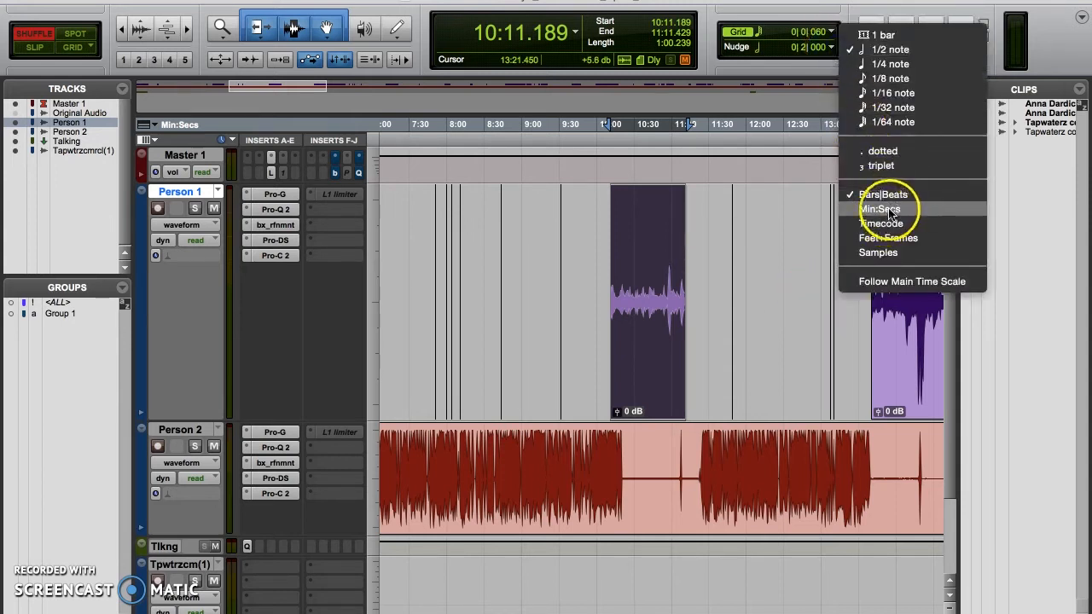
pyautogui.click(880, 209)
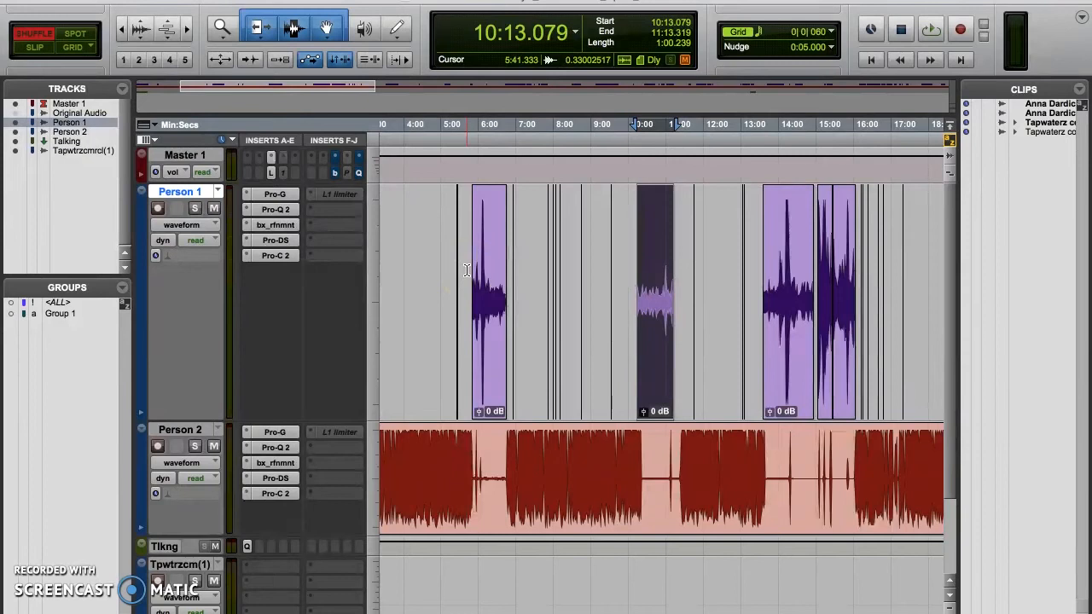
pyautogui.click(947, 142)
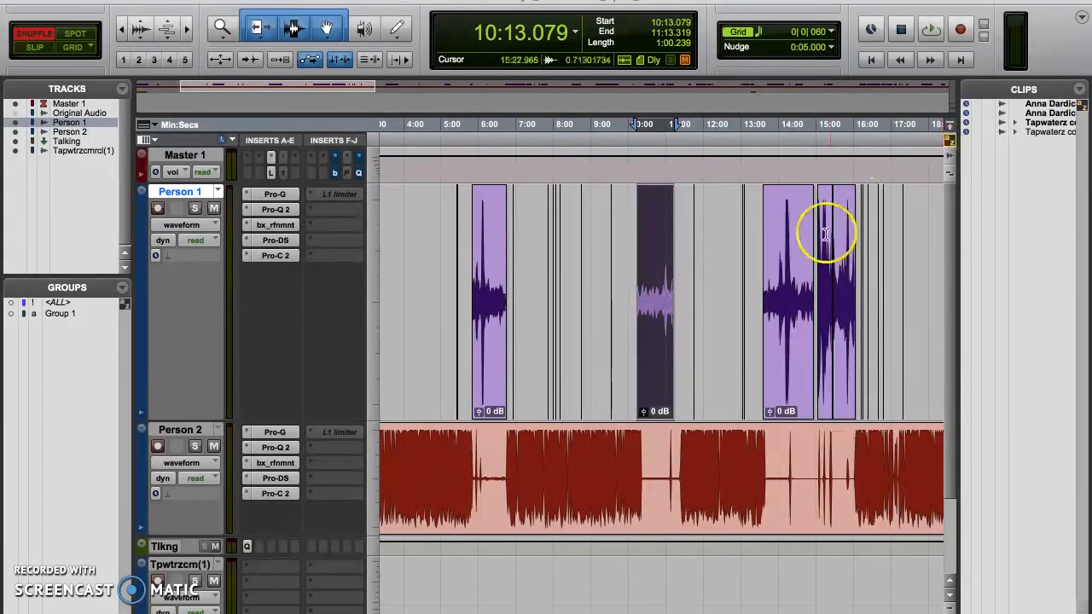
pyautogui.moveTo(657, 345)
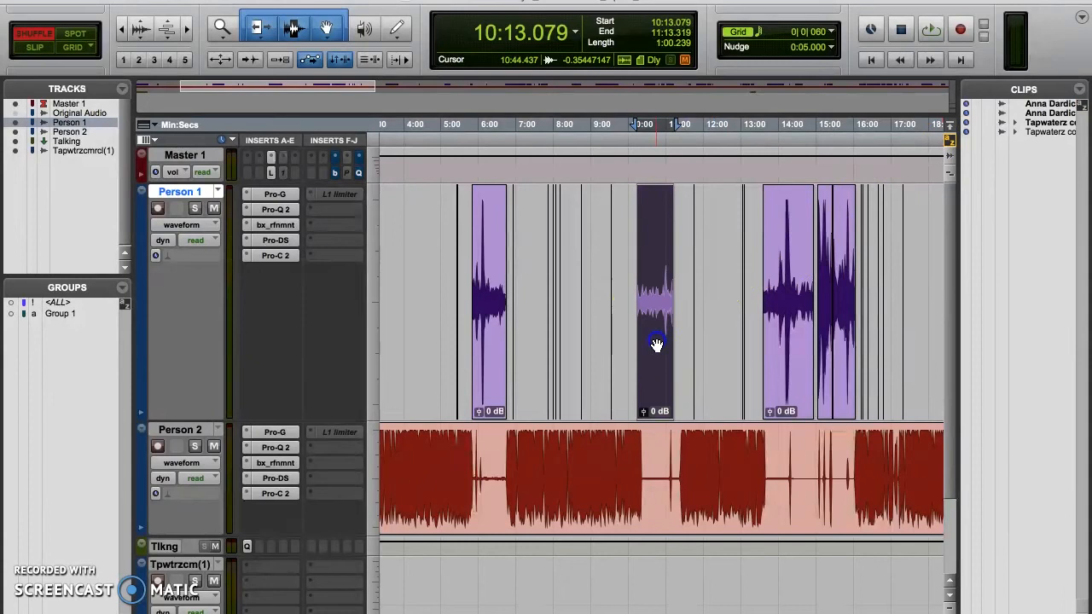